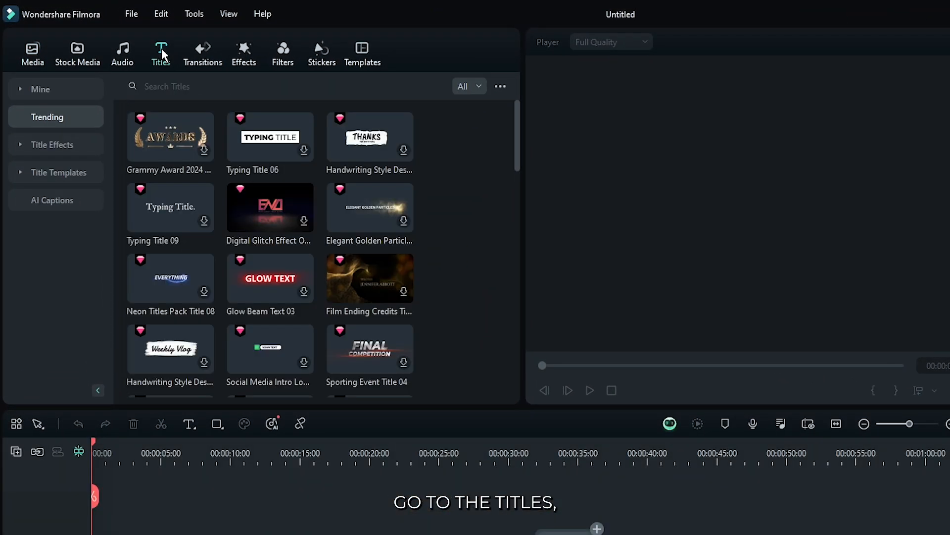
- Scroll the Titles library past the trending titles and drag a default title onto the timeline
scroll("down", 3)
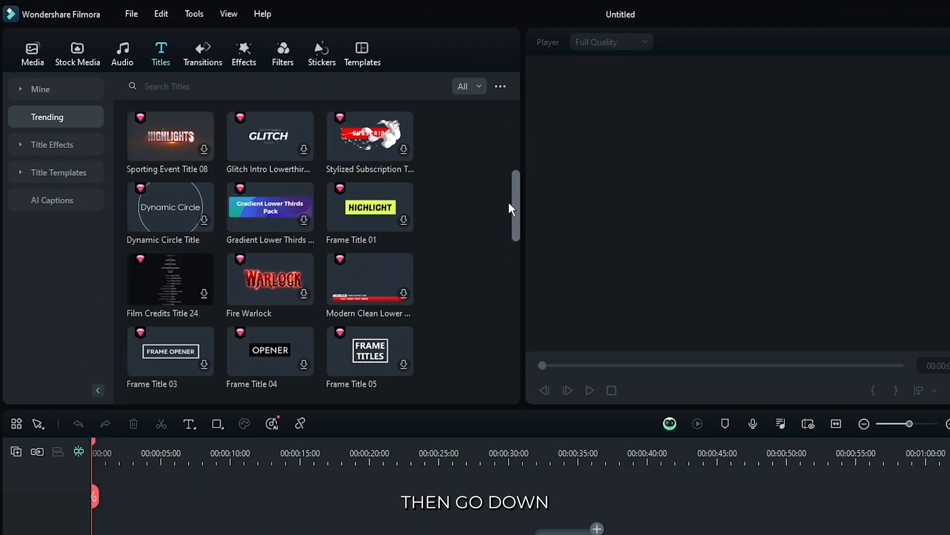
left_click_drag(170, 215, 172, 426)
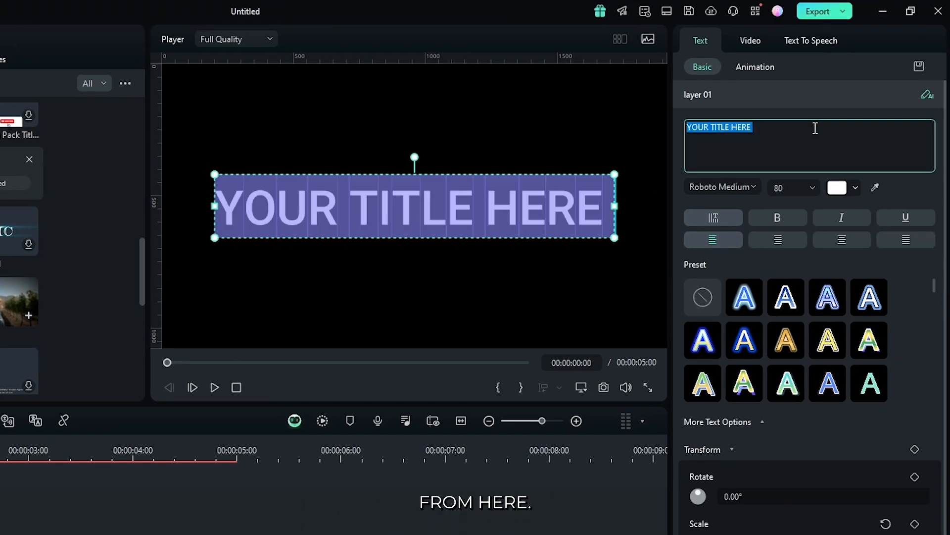
- Replace the title text with ANIMATION and set a heavy bold font (Rubik ExtraBold)
type("ANIMATION")
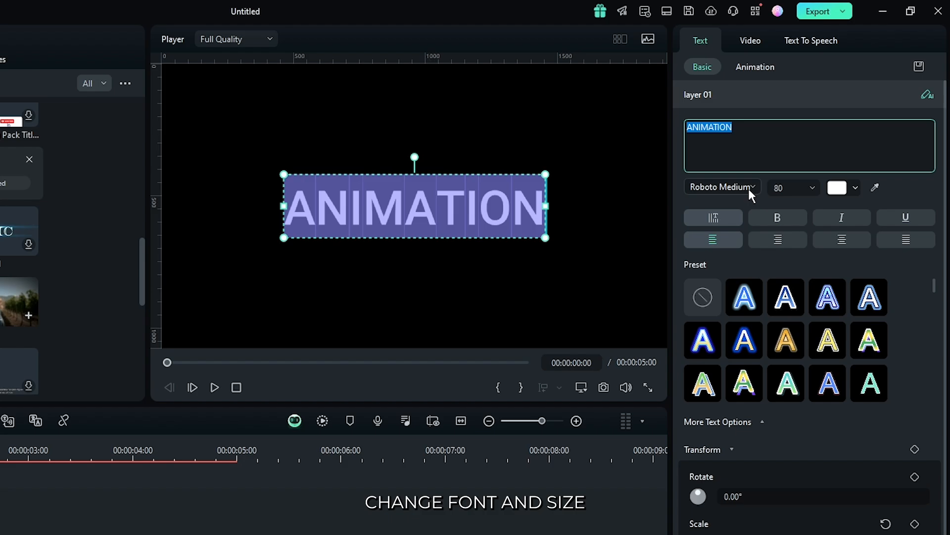
left_click(722, 187)
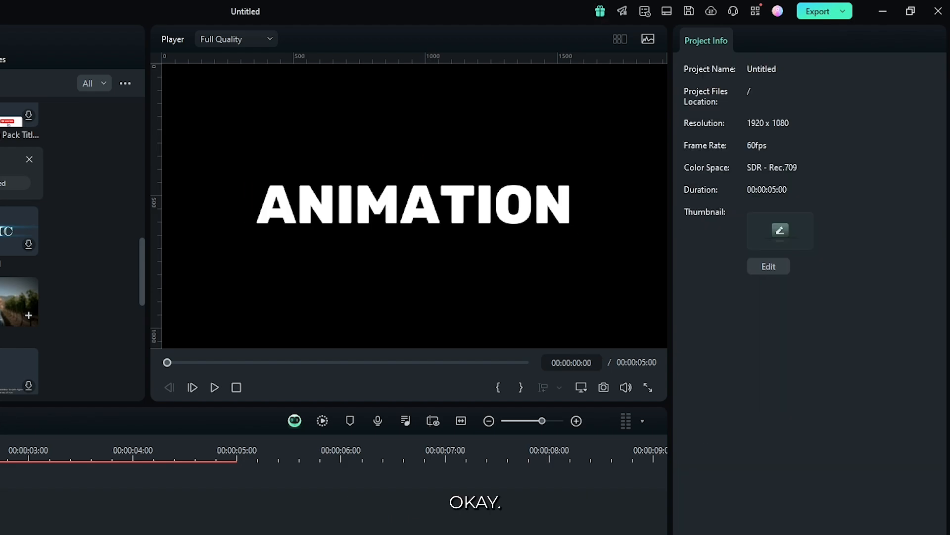
- Give the ANIMATION title the Appearing entry animation
left_click(756, 67)
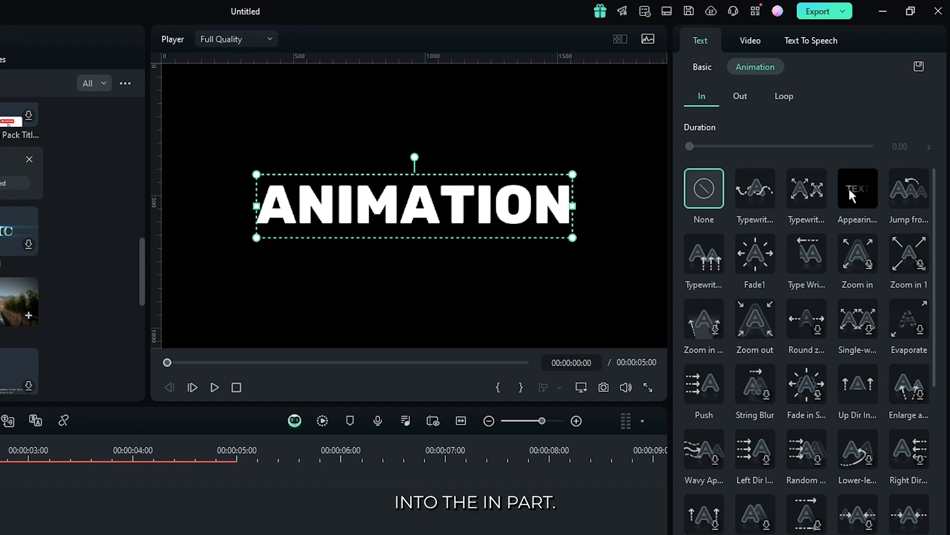
left_click(857, 188)
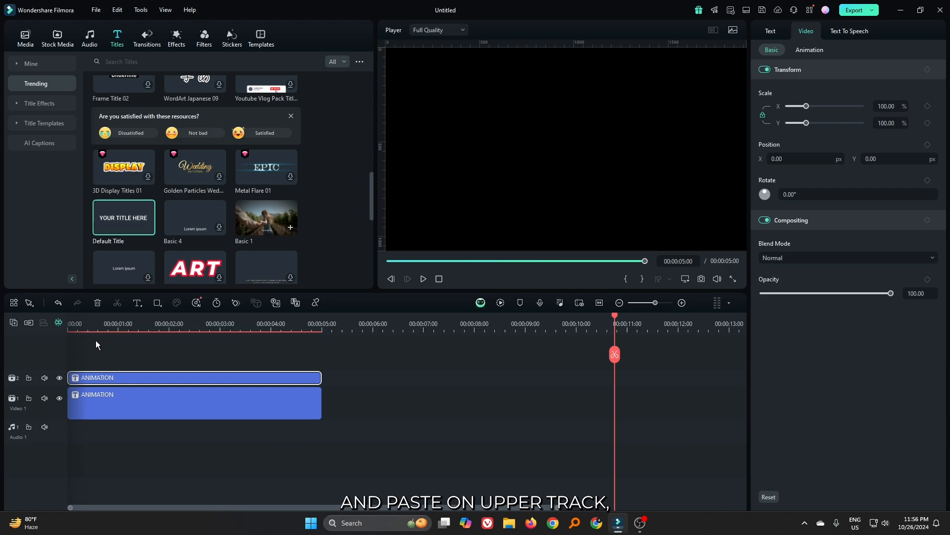
- Hide the duplicate title on track 2 and reselect the original ANIMATION clip
left_click(103, 323)
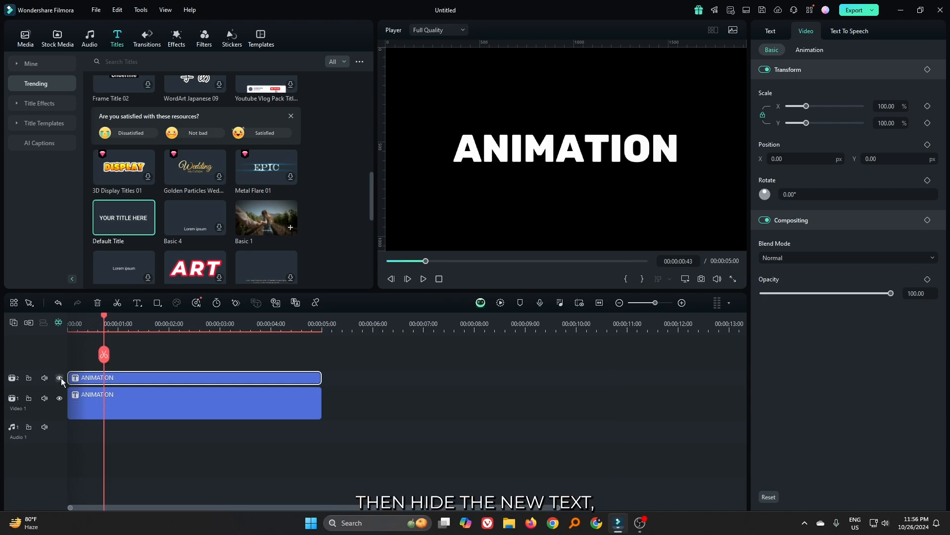
left_click(59, 377)
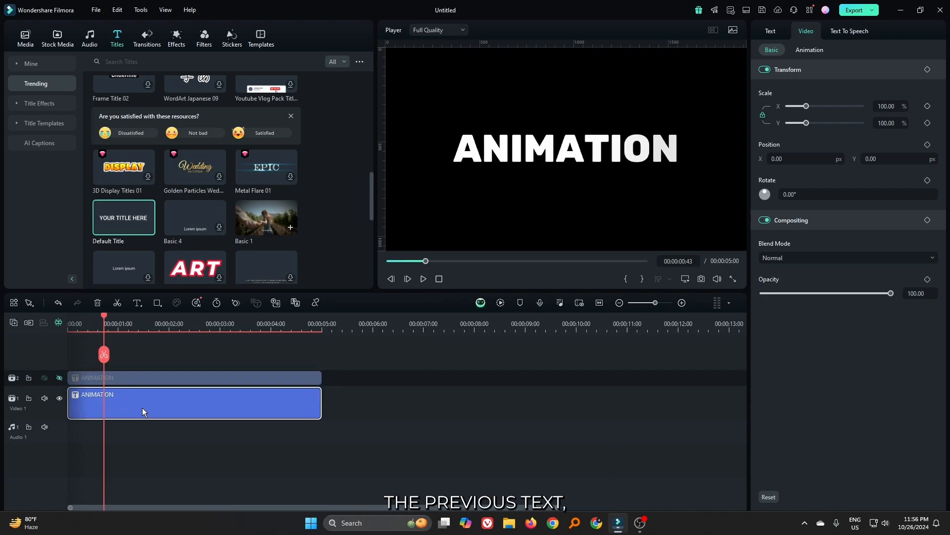
left_click(770, 31)
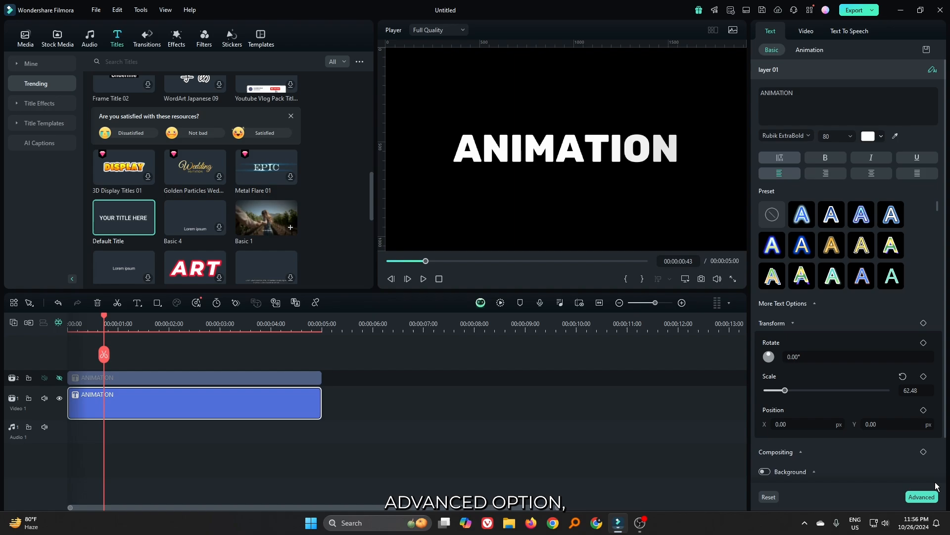
- In Advanced Text Edit give the title a yellow outline of thickness 2
left_click(922, 496)
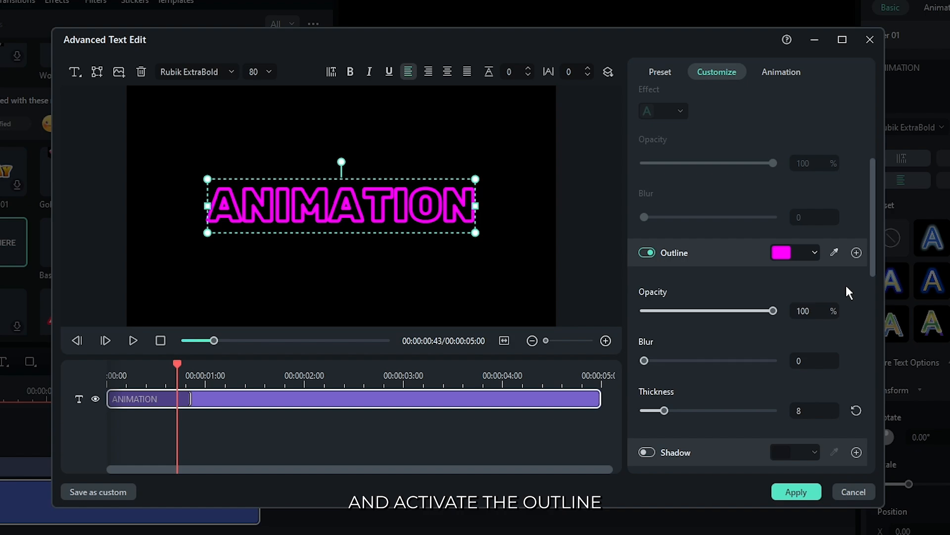
left_click_drag(659, 410, 668, 377)
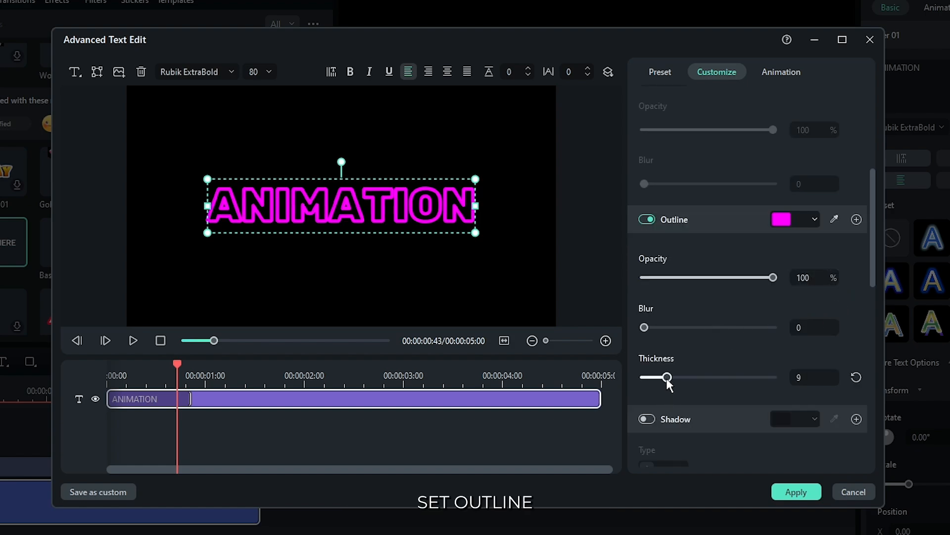
left_click_drag(668, 378, 649, 377)
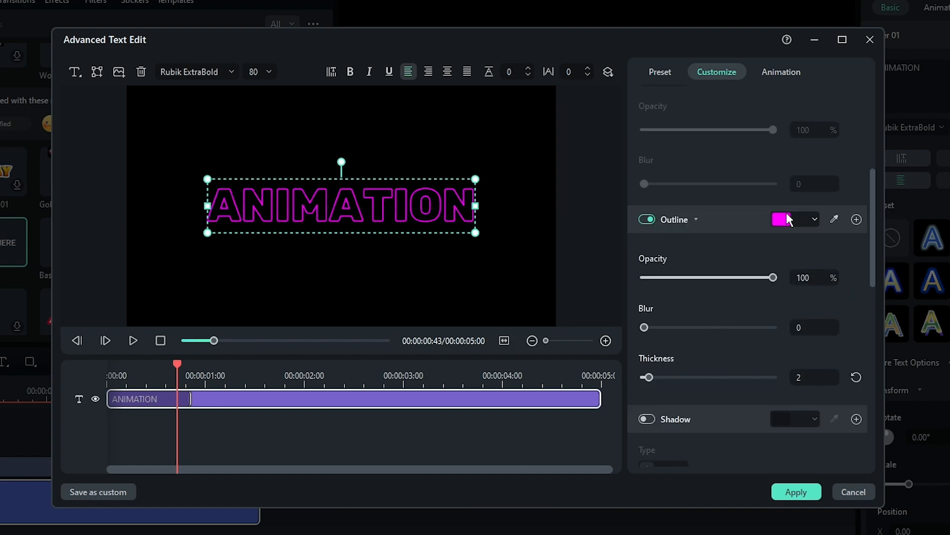
left_click(812, 219)
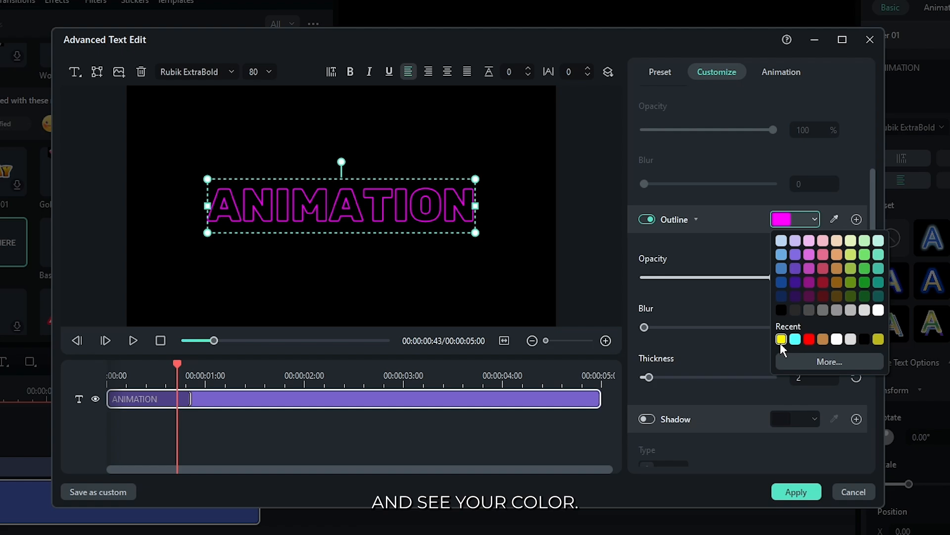
left_click(782, 339)
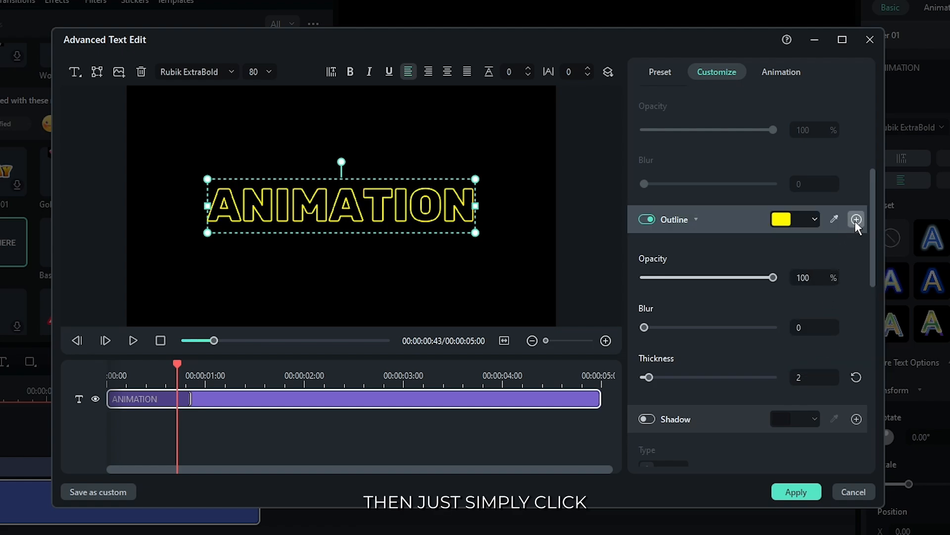
- Add a second blurred red outline with thickness 3 and apply the changes
left_click(856, 219)
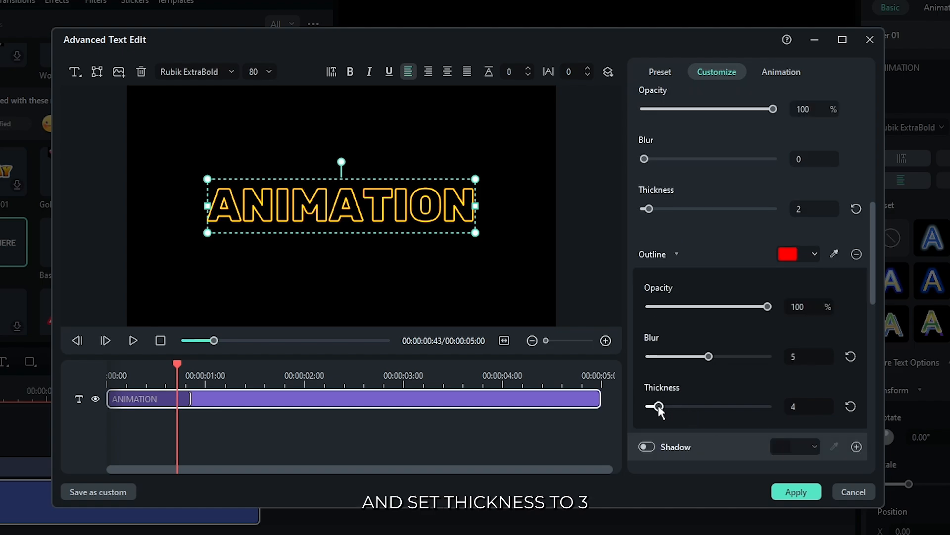
left_click_drag(659, 406, 656, 405)
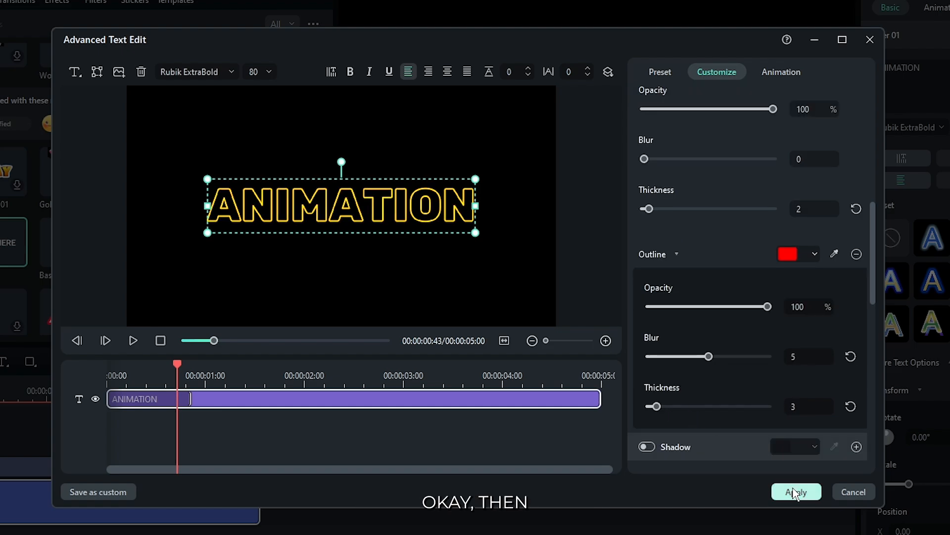
left_click(796, 492)
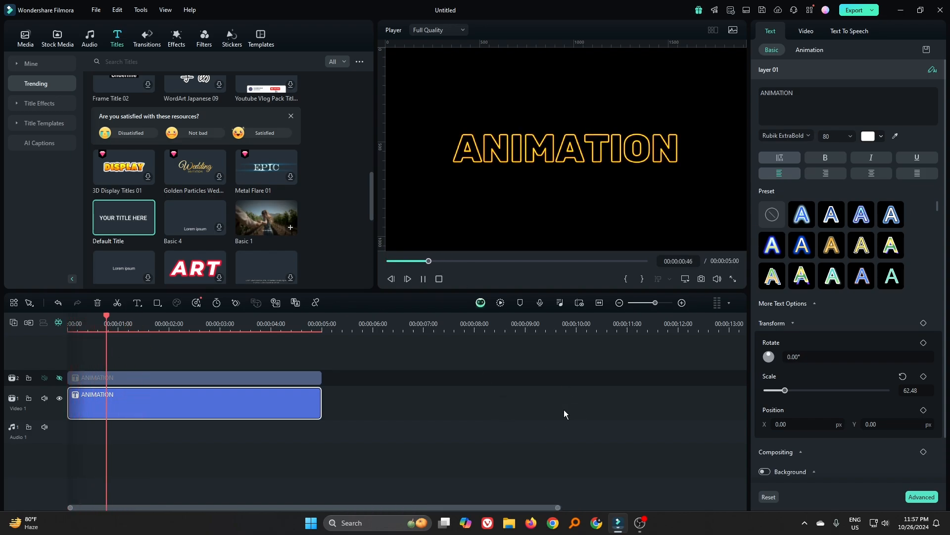
- Turn the outlined title into a compound clip named Stroke
right_click(194, 403)
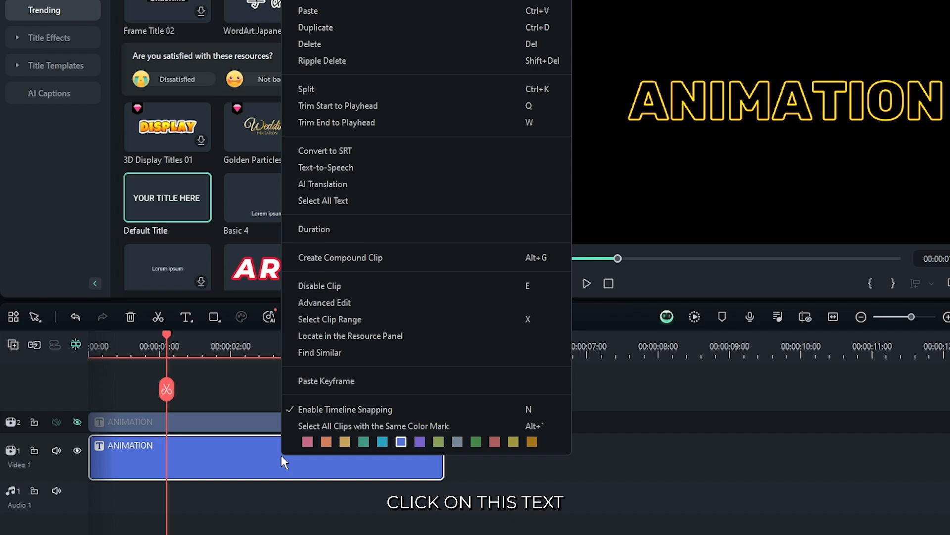
left_click(339, 257)
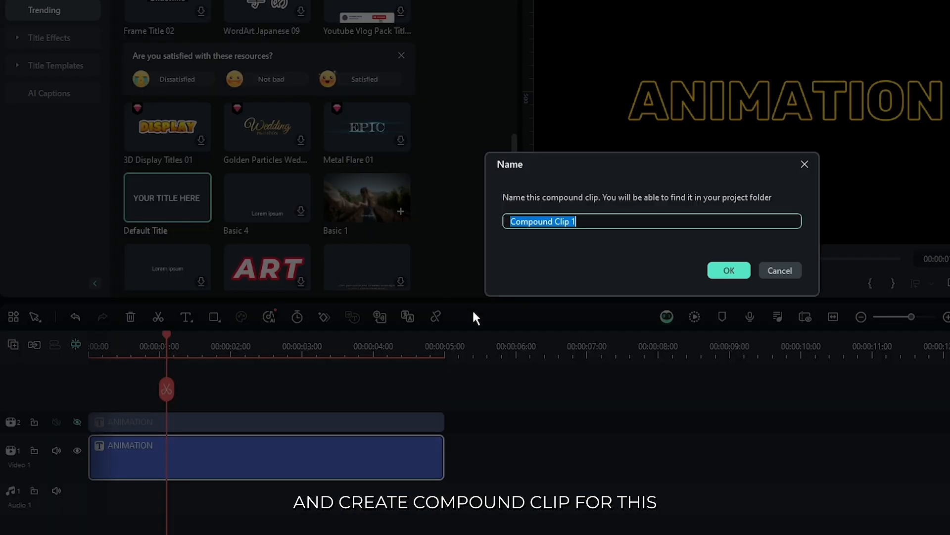
type("Str")
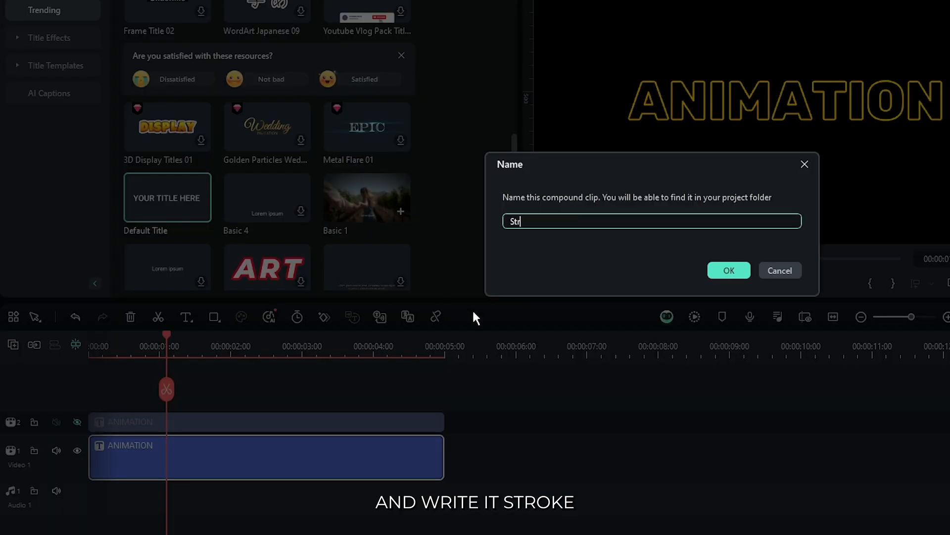
left_click(729, 270)
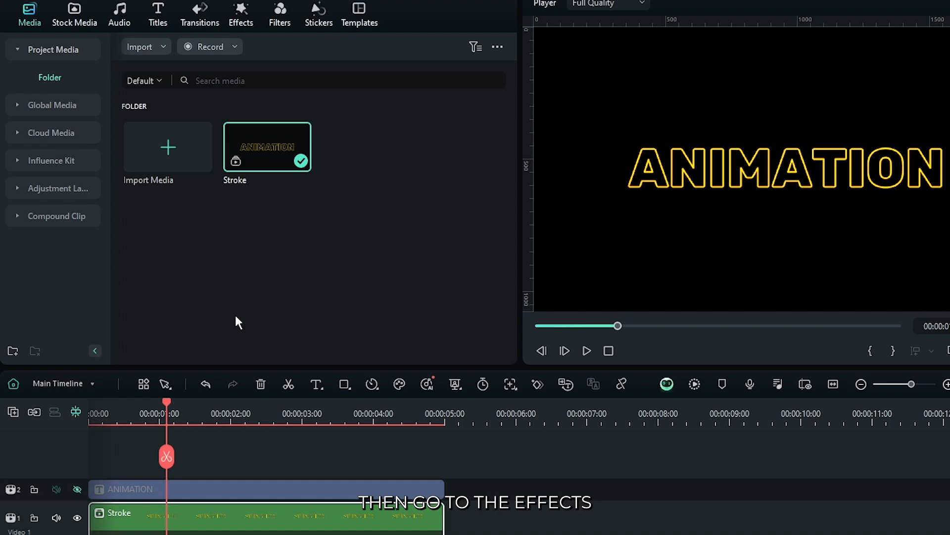
- Browse the Boris FX Plus Lights effects to find BCC Plus Glow for the Stroke clip
left_click(241, 53)
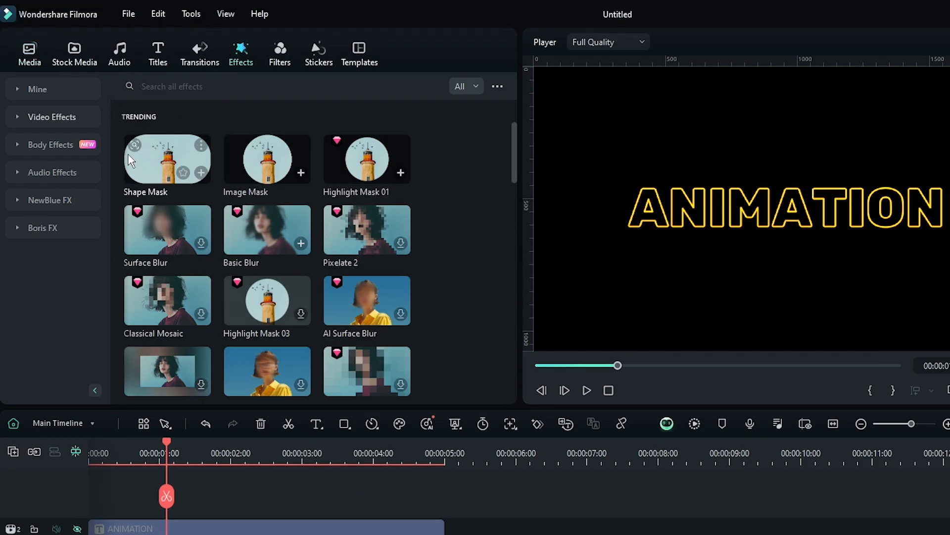
left_click(42, 227)
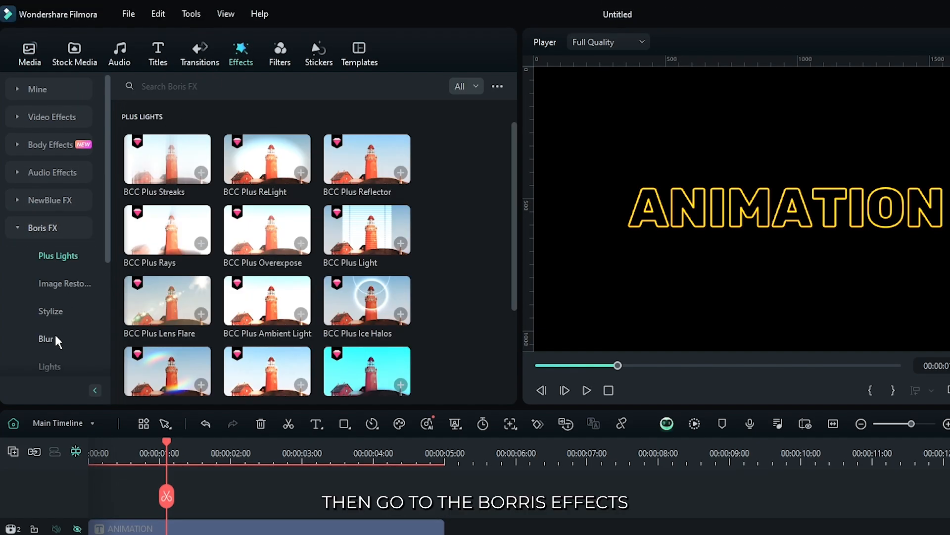
scroll("down", 3)
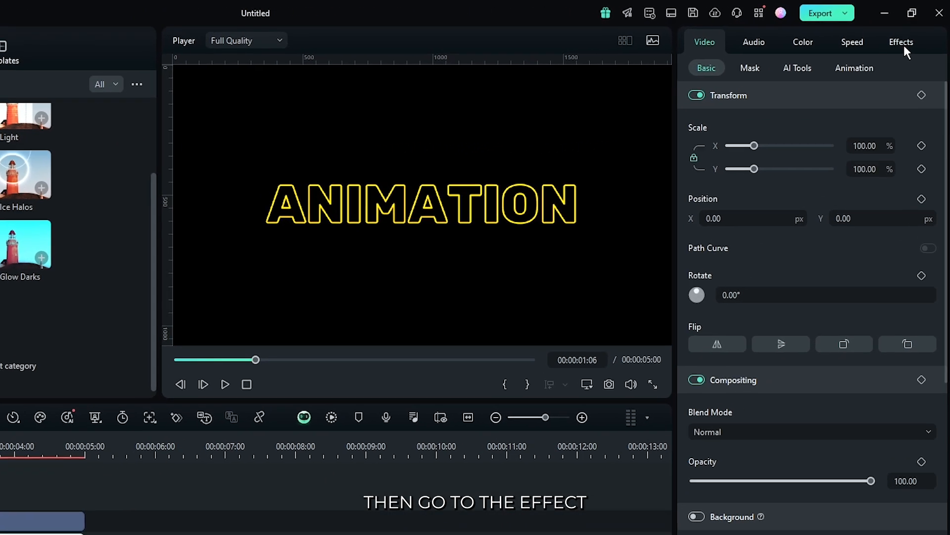
- Raise BCC Plus Glow brightness to about 381 and blur X to about 291
left_click(900, 41)
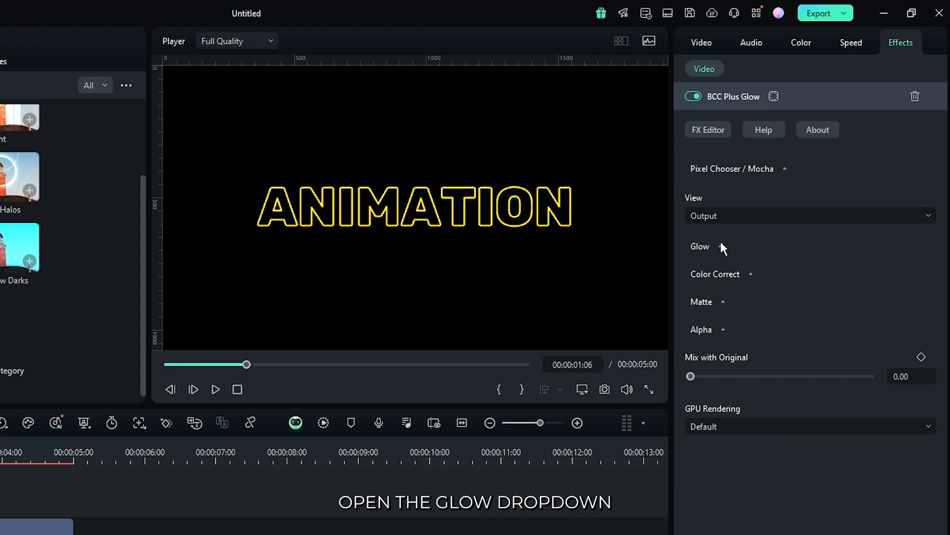
left_click(700, 247)
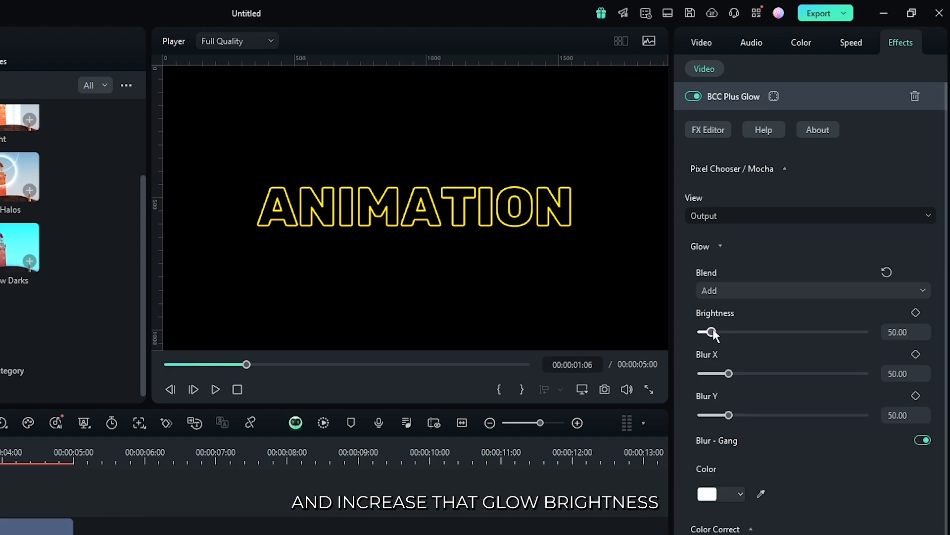
left_click_drag(711, 332, 809, 331)
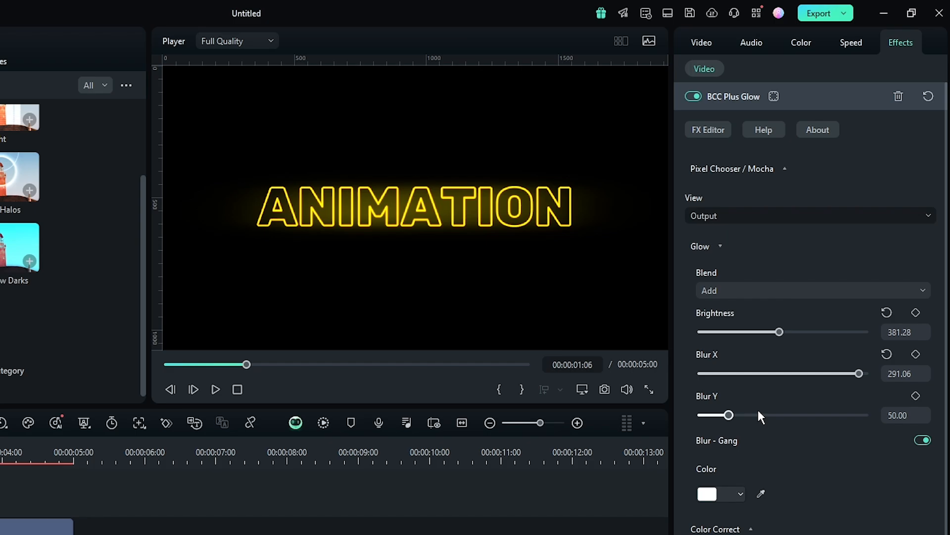
left_click_drag(731, 415, 785, 407)
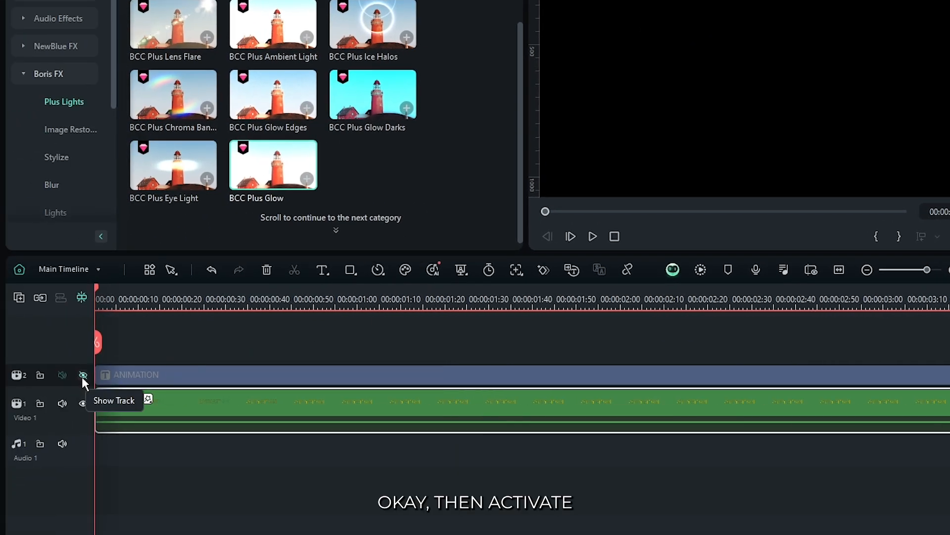
- Unhide the white title on track 2, shift it slightly later, and play the result
left_click(83, 375)
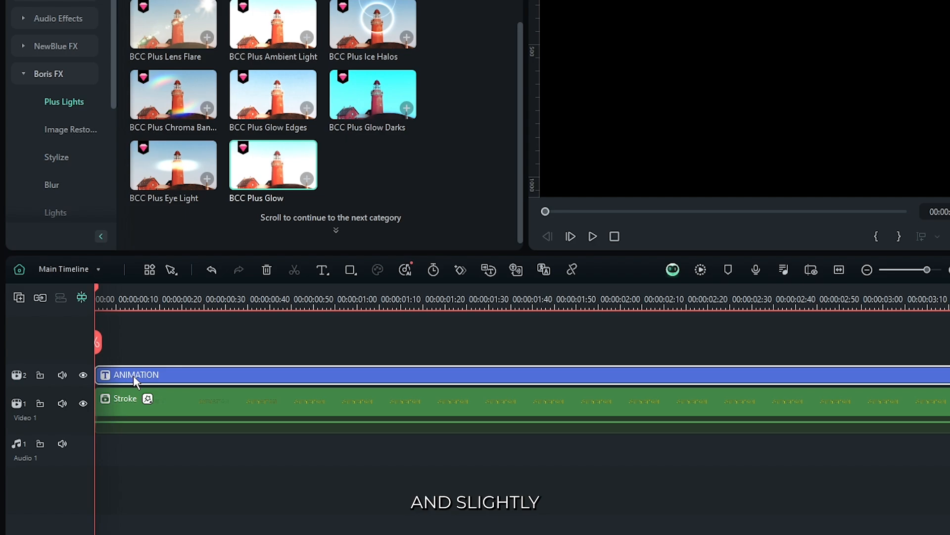
left_click_drag(135, 375, 178, 374)
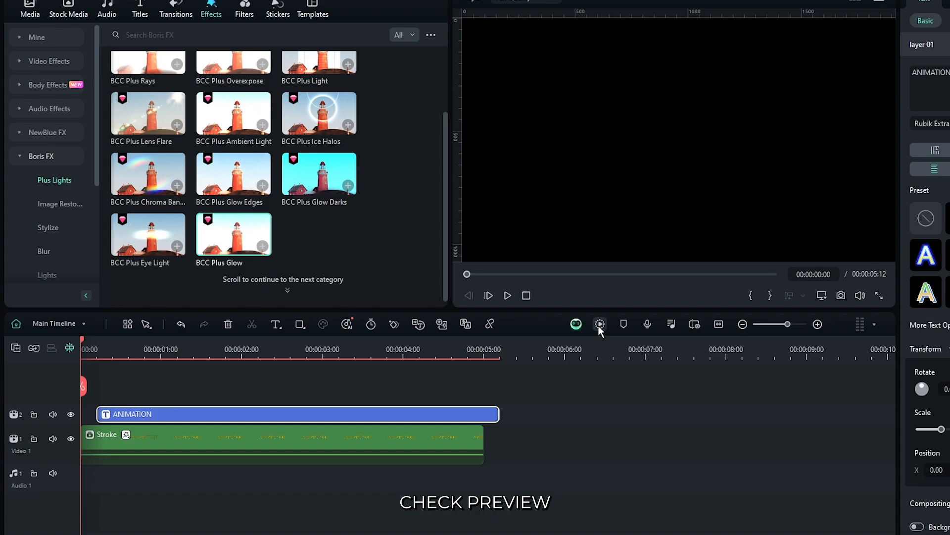
left_click(507, 295)
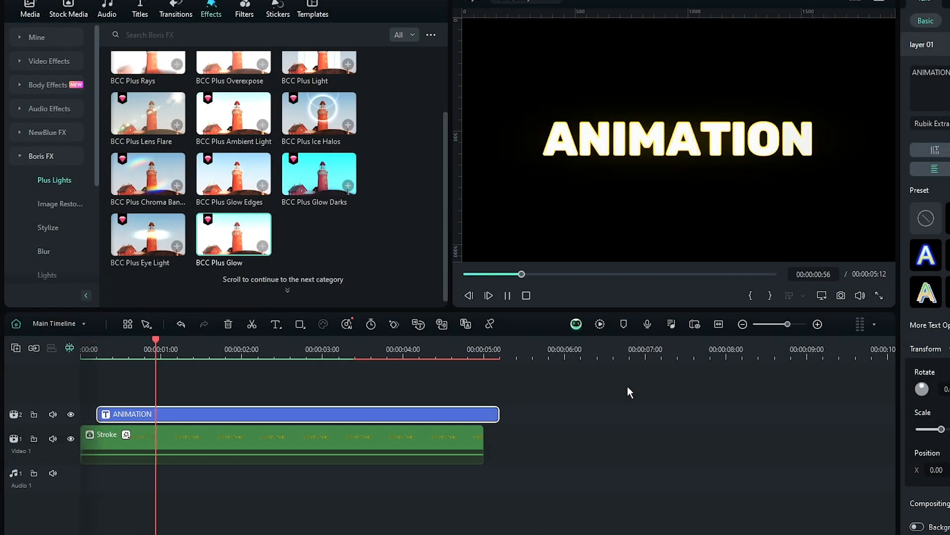